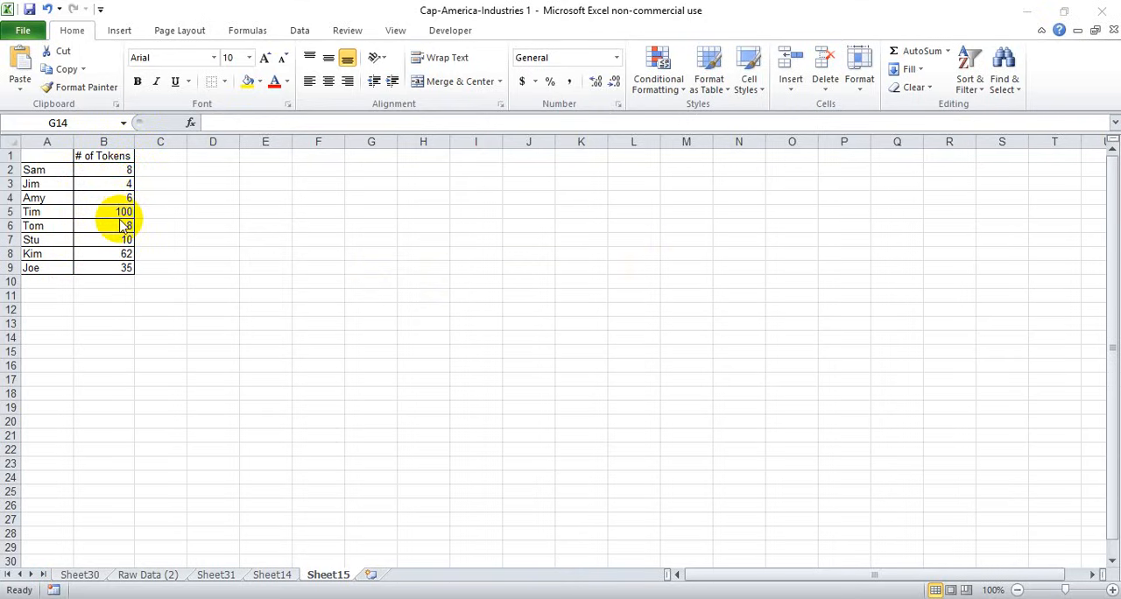
mouse_move(161, 198)
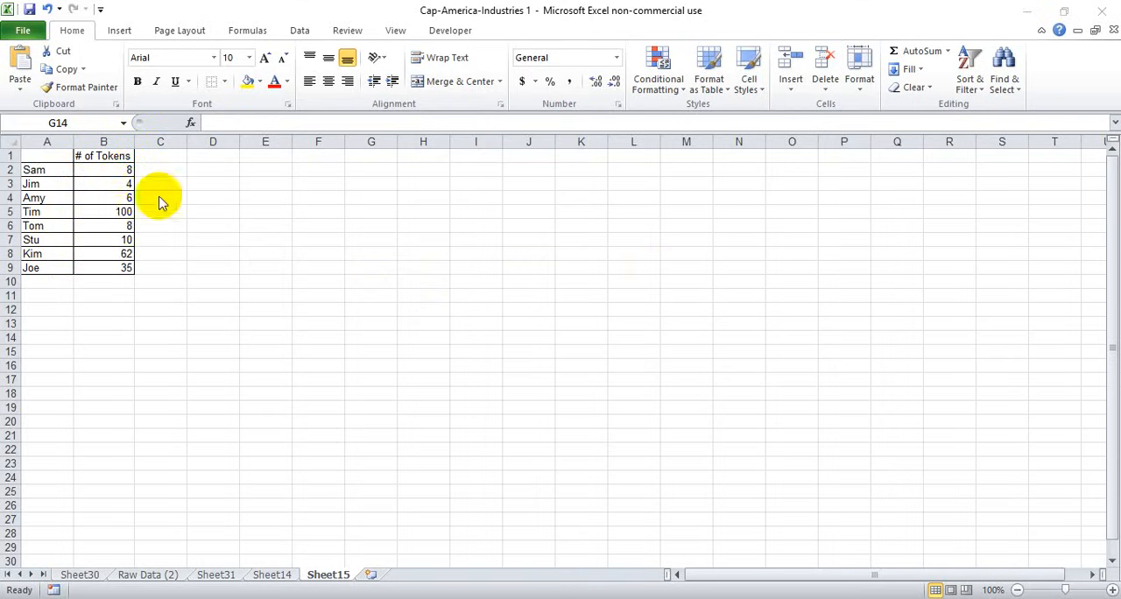
mouse_move(219, 191)
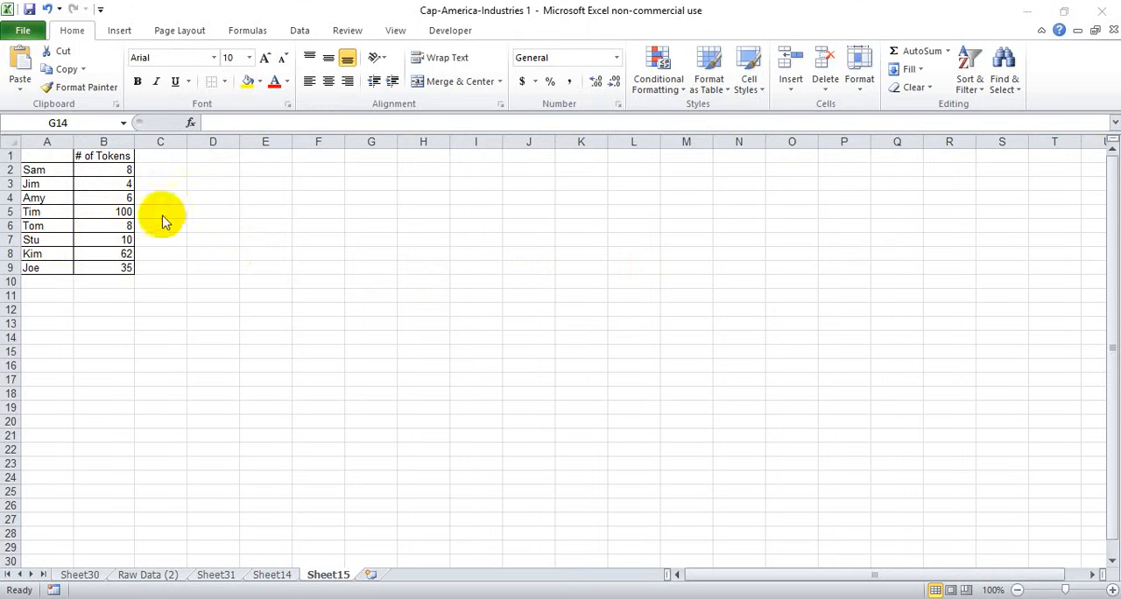
Add the ranking labels 1st, 2nd and 3rd beside the token table
left_click(214, 170)
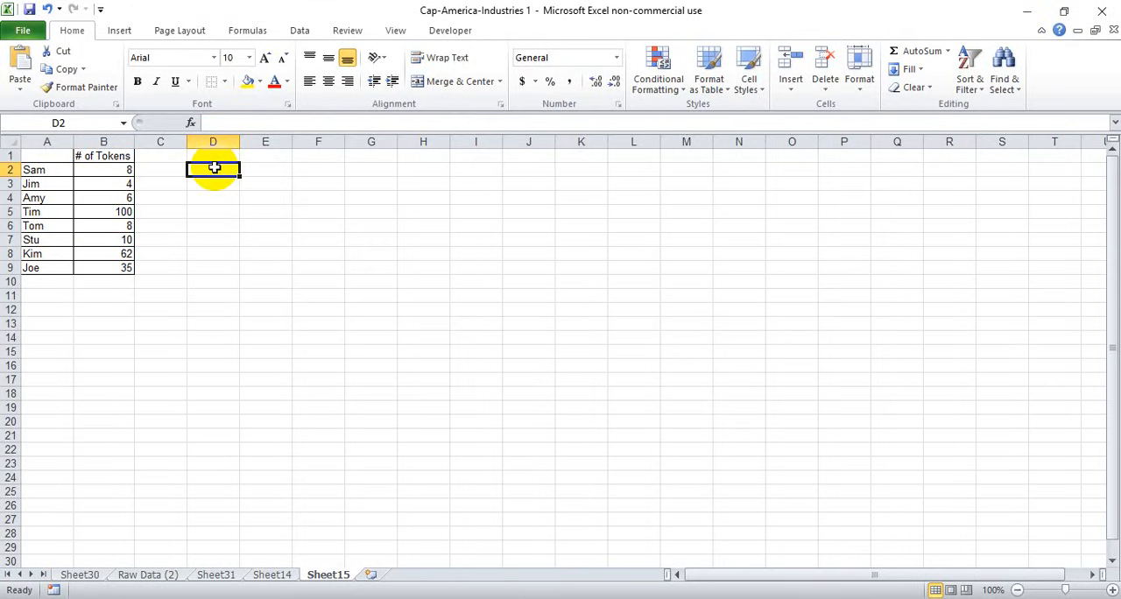
mouse_move(269, 194)
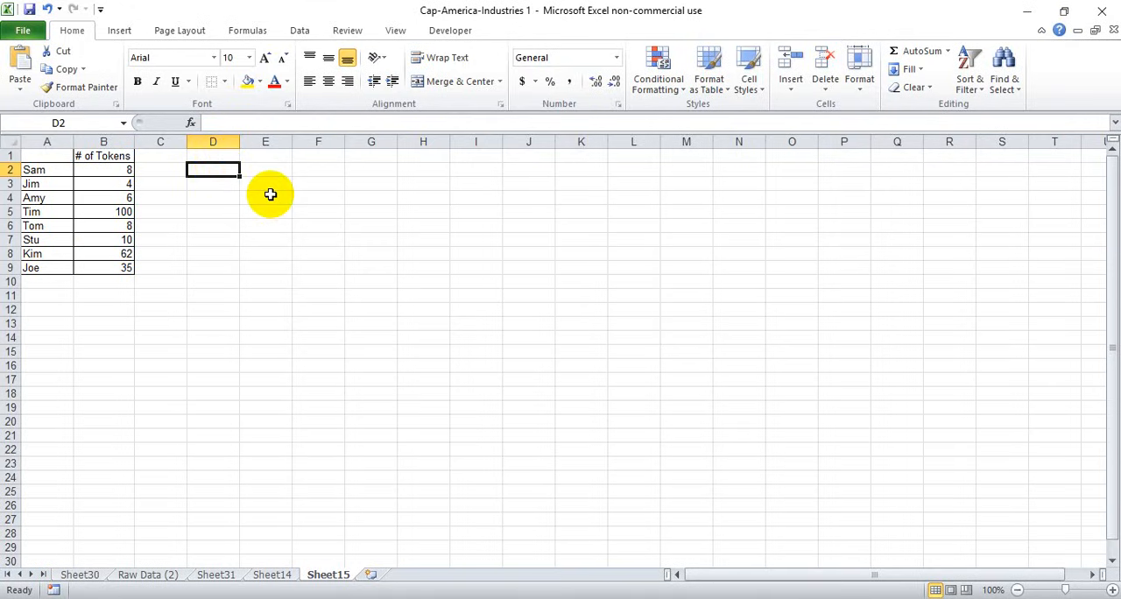
type("1st")
left_click(212, 184)
type("2nd")
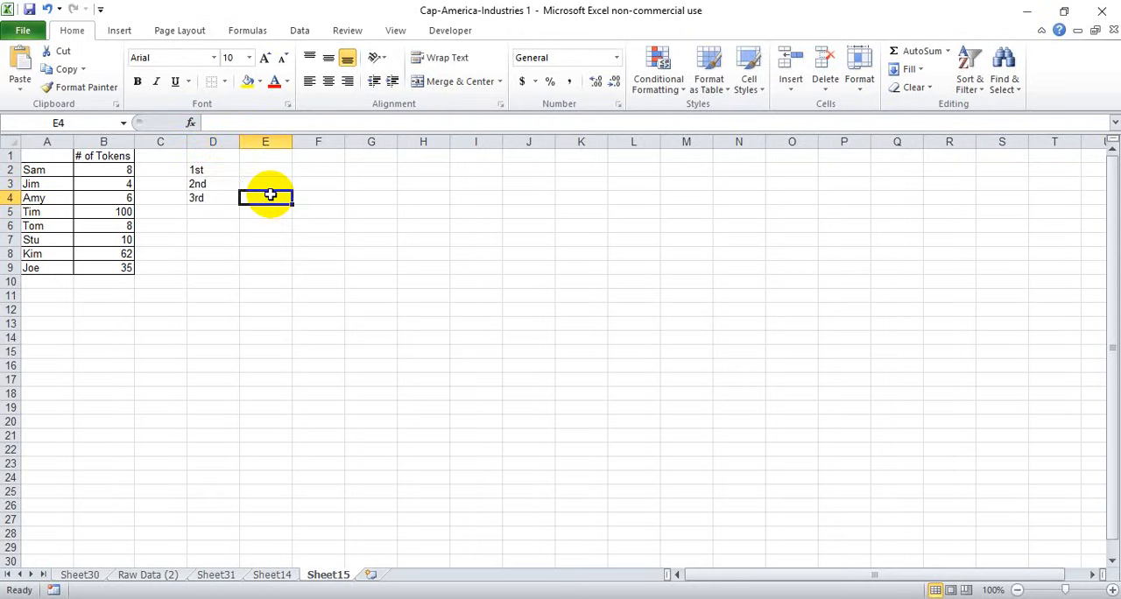
Show the highest token count, 100, next to 1st with =LARGE(B2:B9,1)
left_click(266, 170)
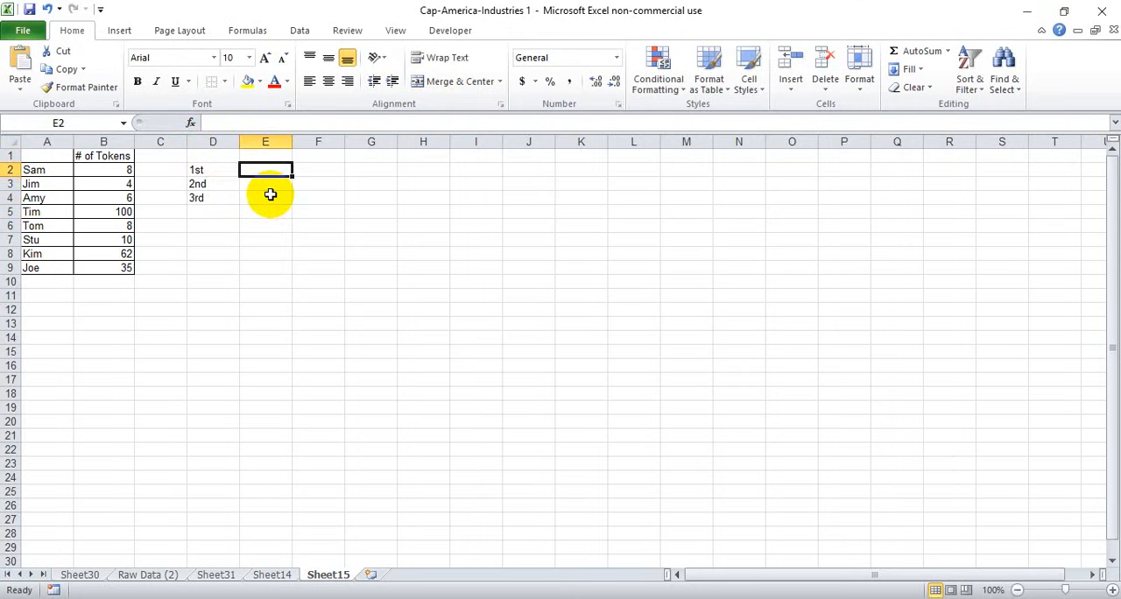
type("=")
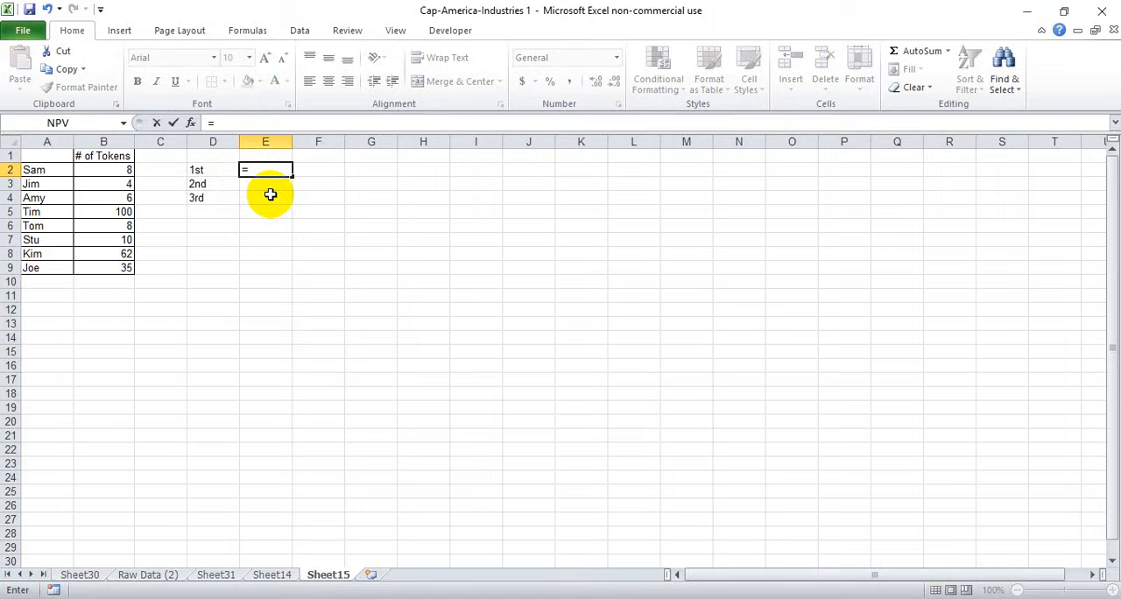
type("large")
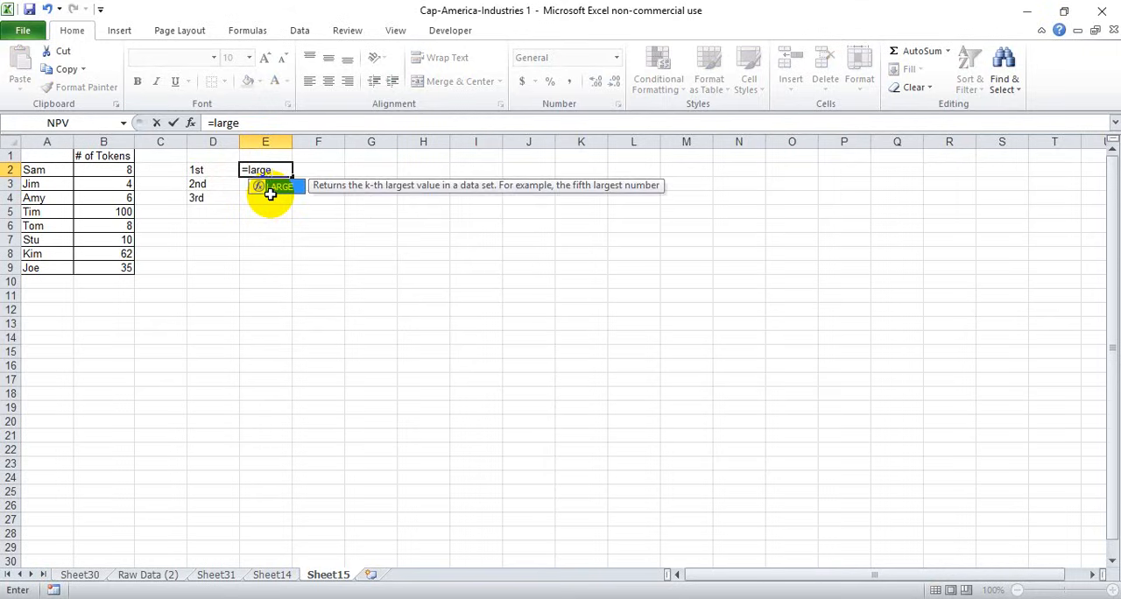
type("(")
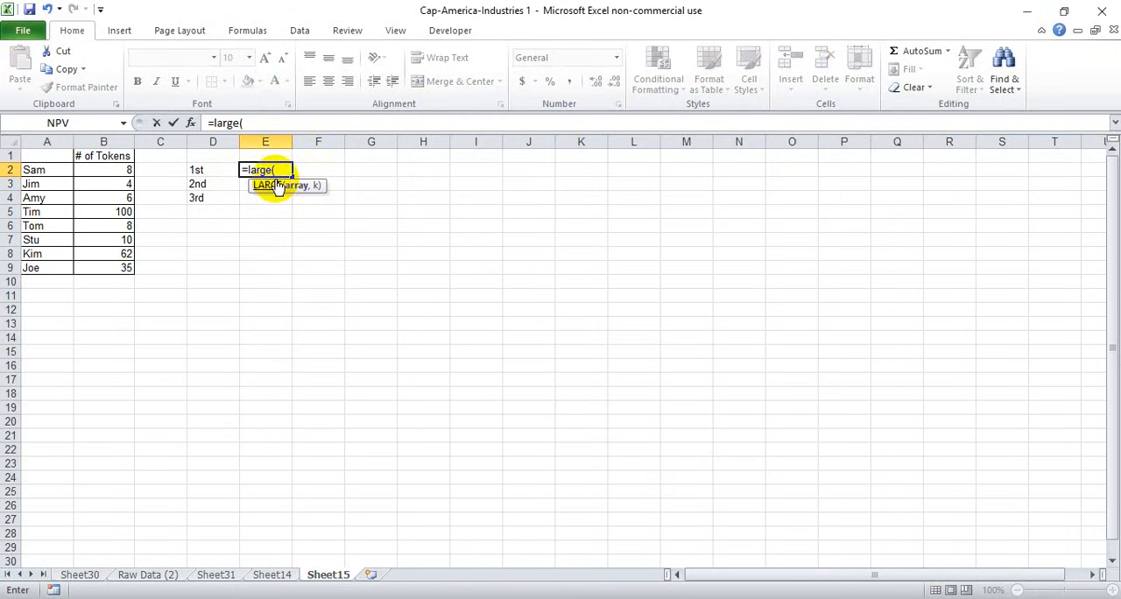
left_click(104, 170)
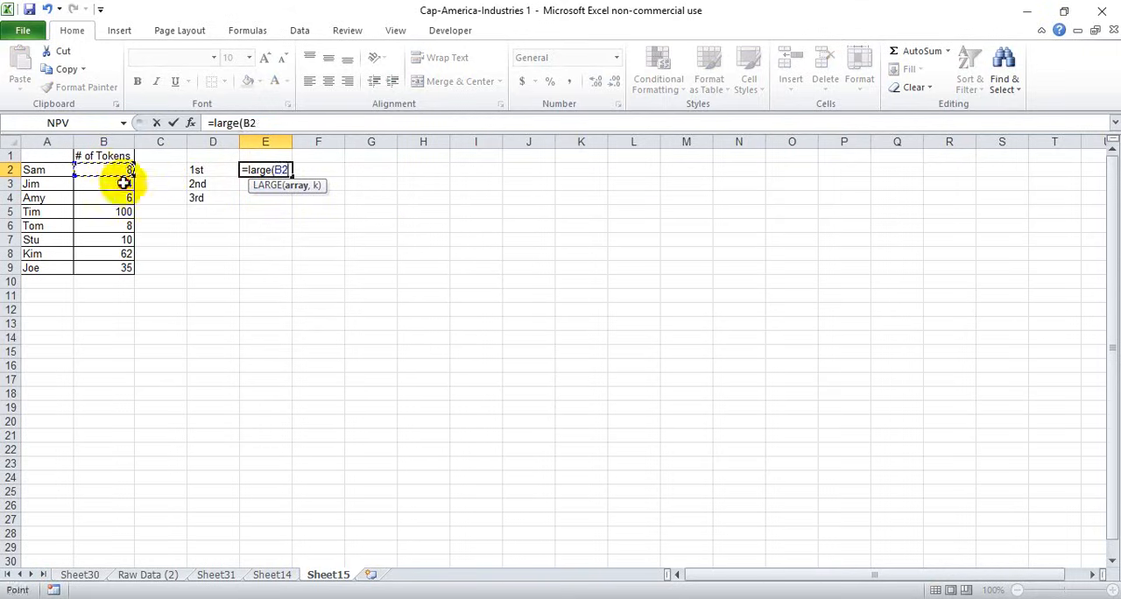
left_click_drag(103, 170, 126, 266)
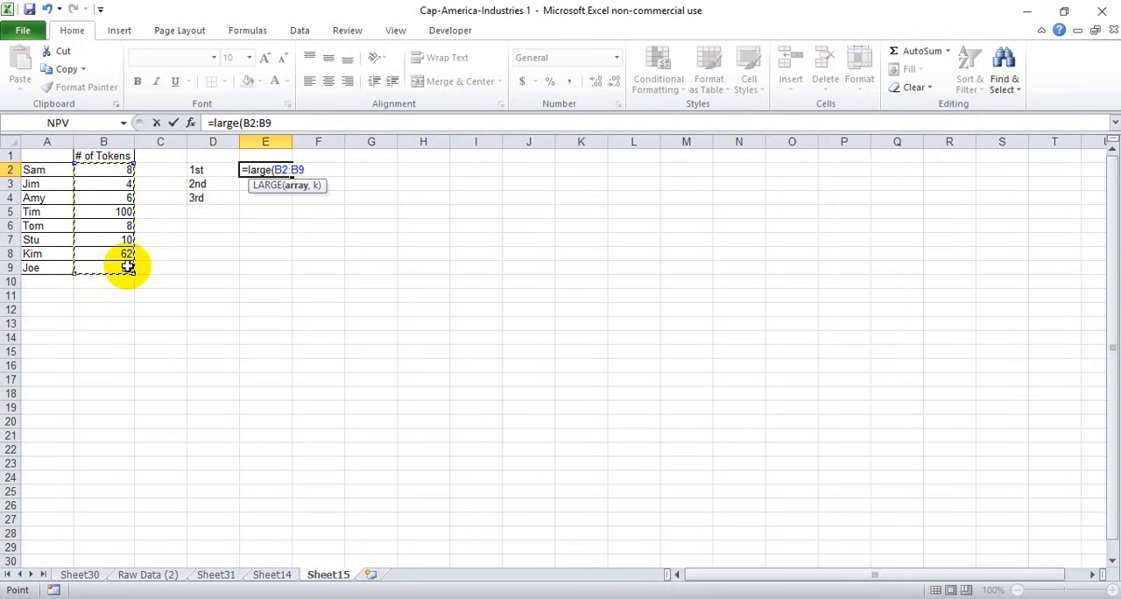
type(",")
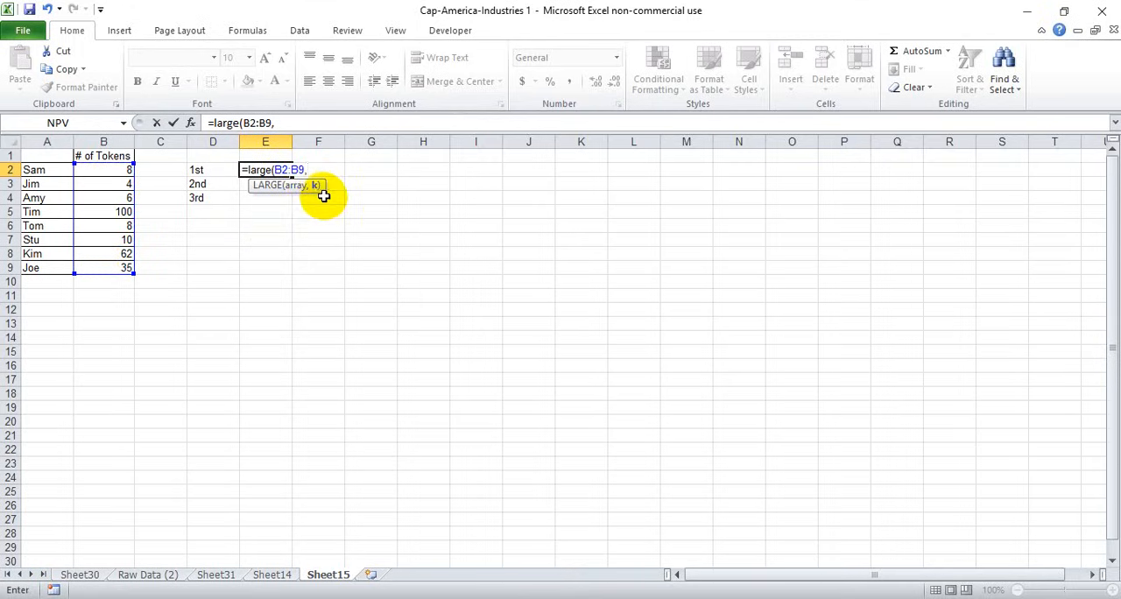
mouse_move(222, 173)
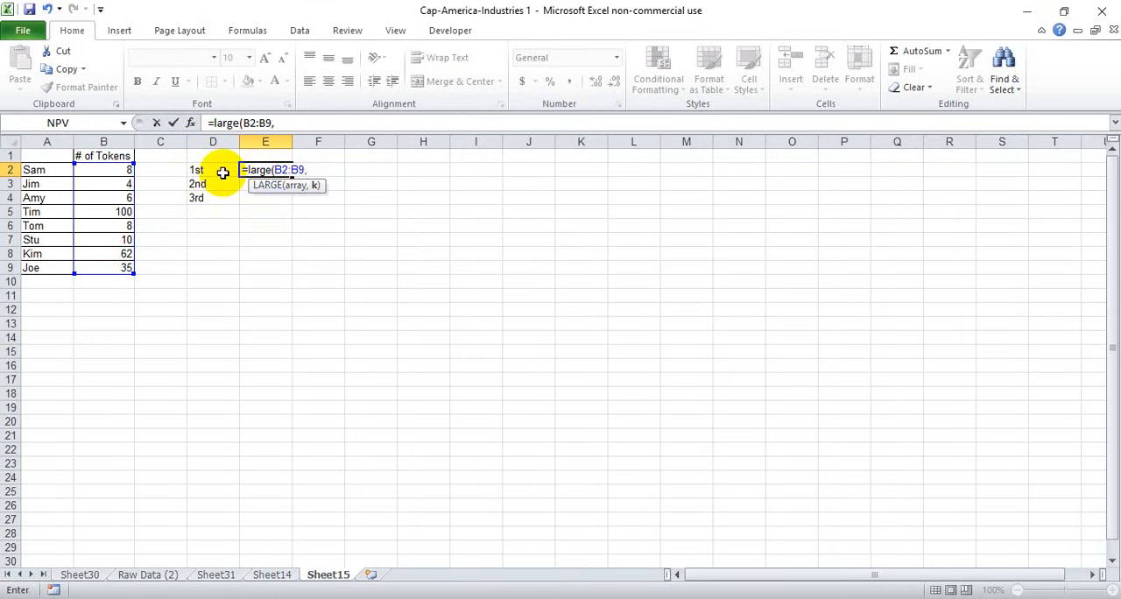
type("1")
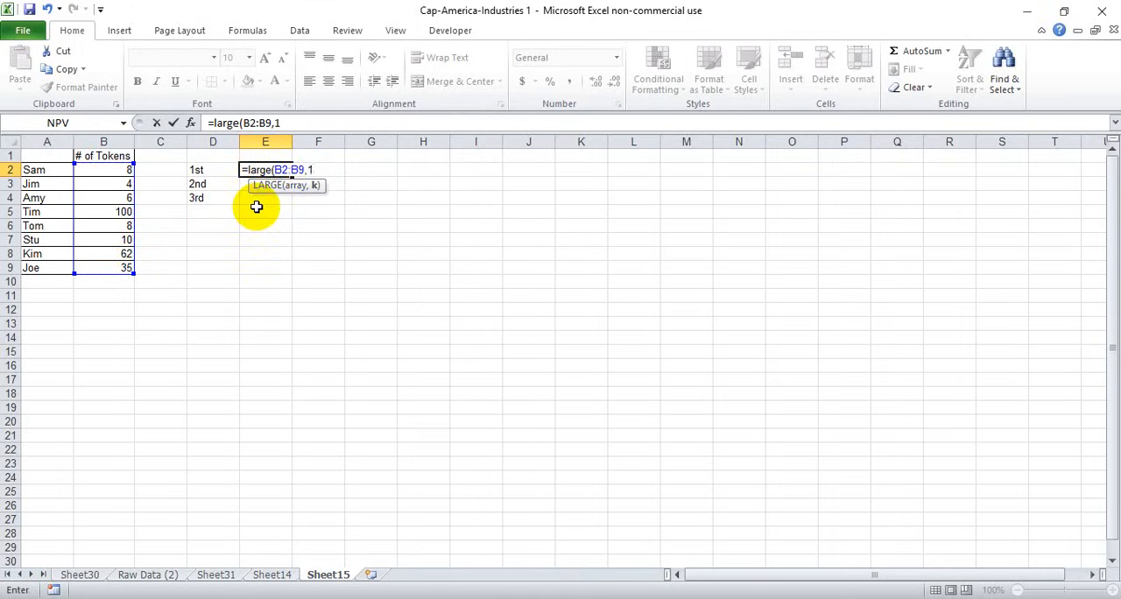
type(")")
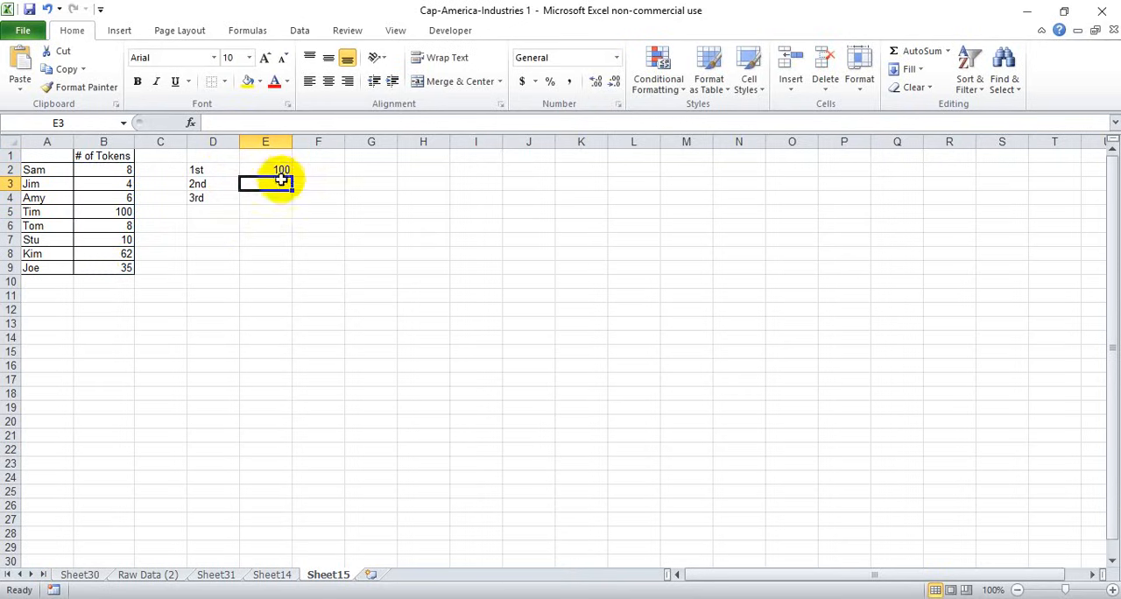
Show the second and third largest token counts, 62 and 35, with =LARGE(B2:B9,2) and =LARGE(B2:B9,3)
type("=")
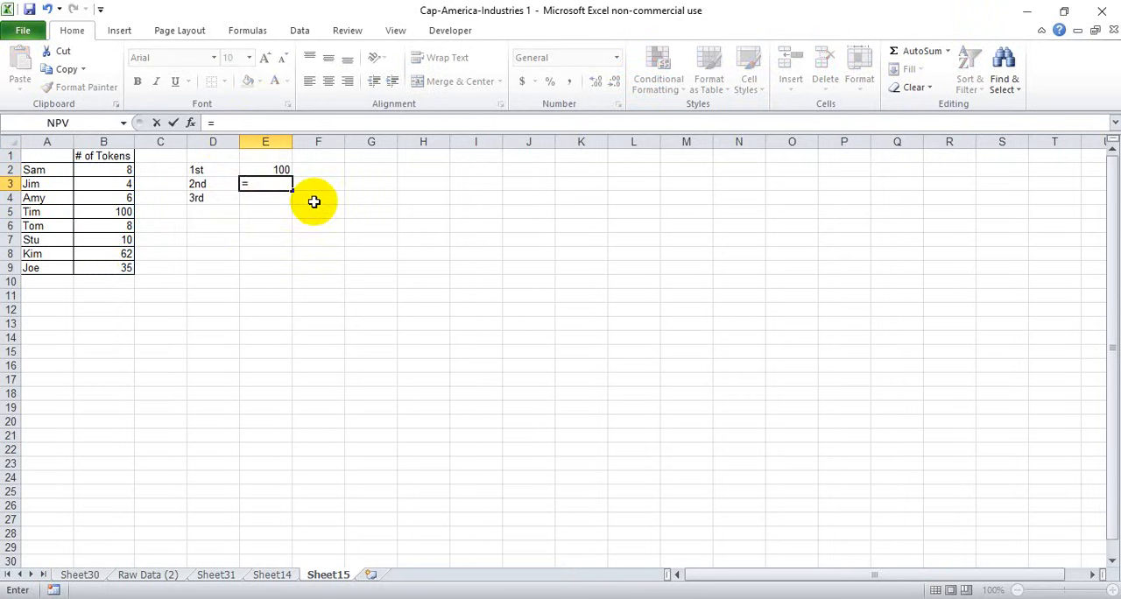
type("large(B2:B9,")
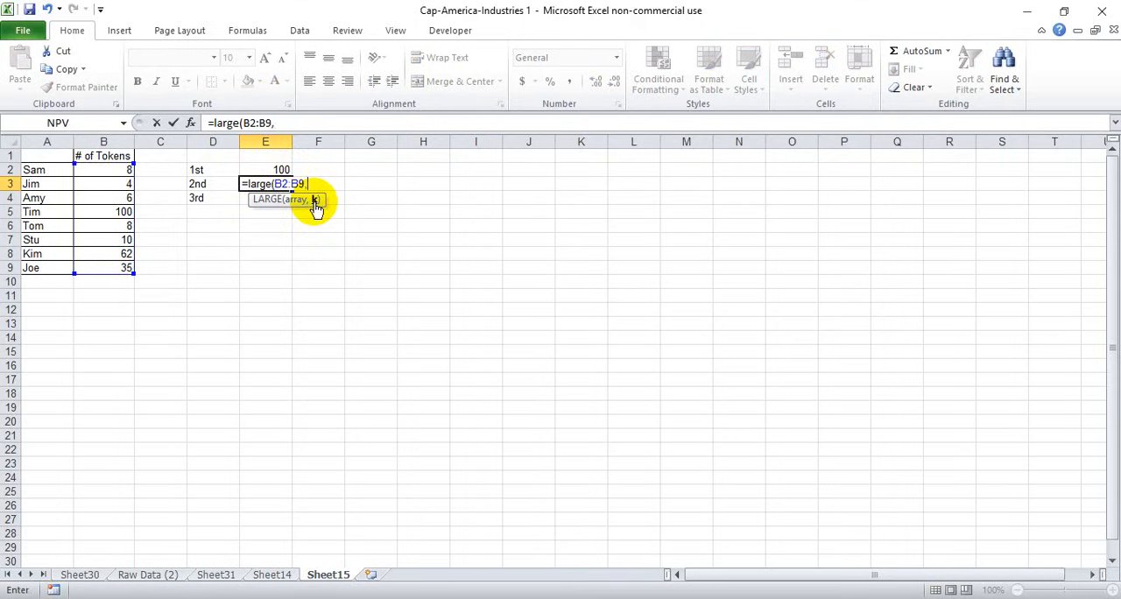
type("2")
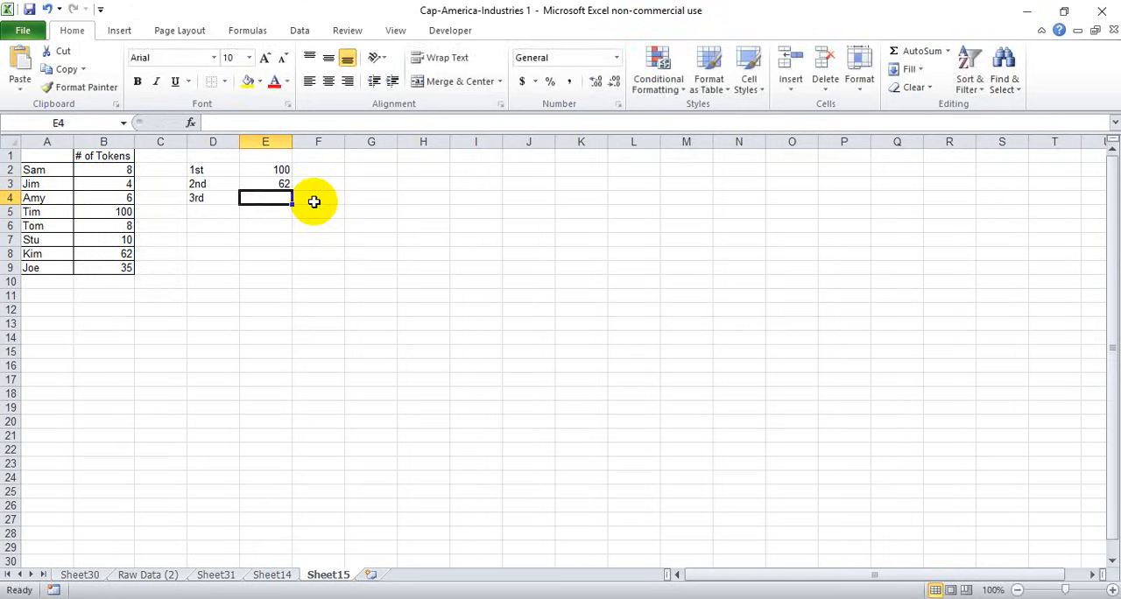
type("=large(")
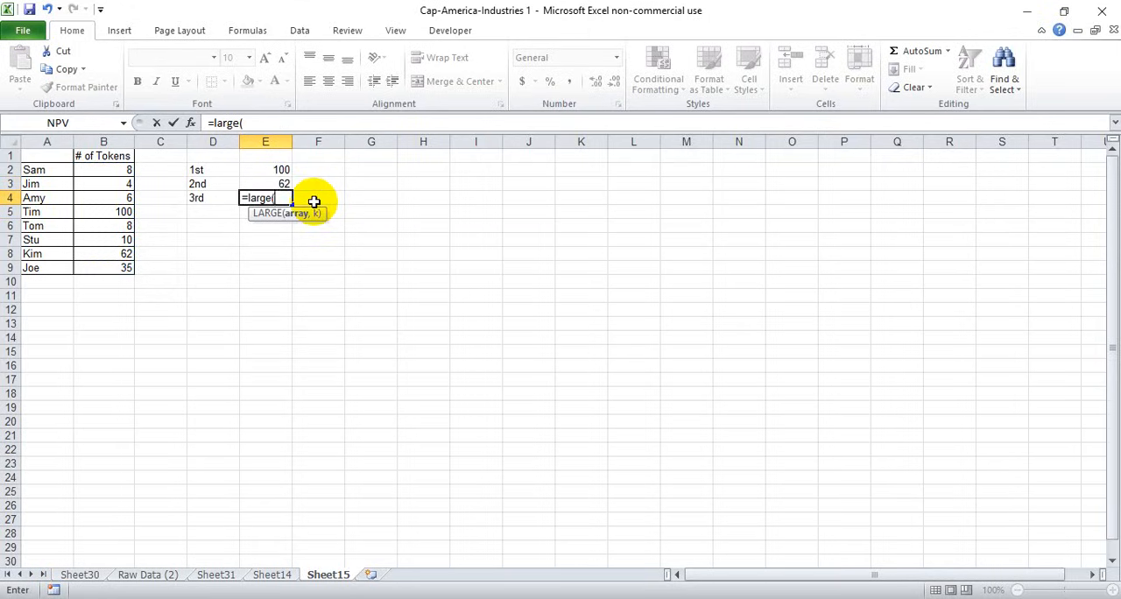
left_click(103, 170)
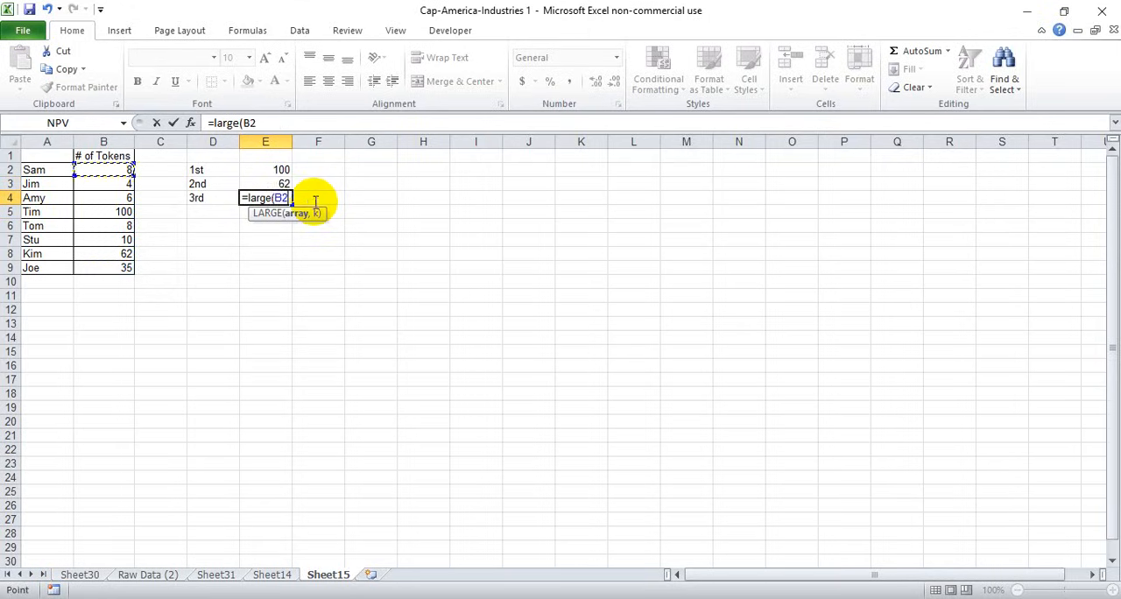
left_click_drag(104, 170, 103, 266)
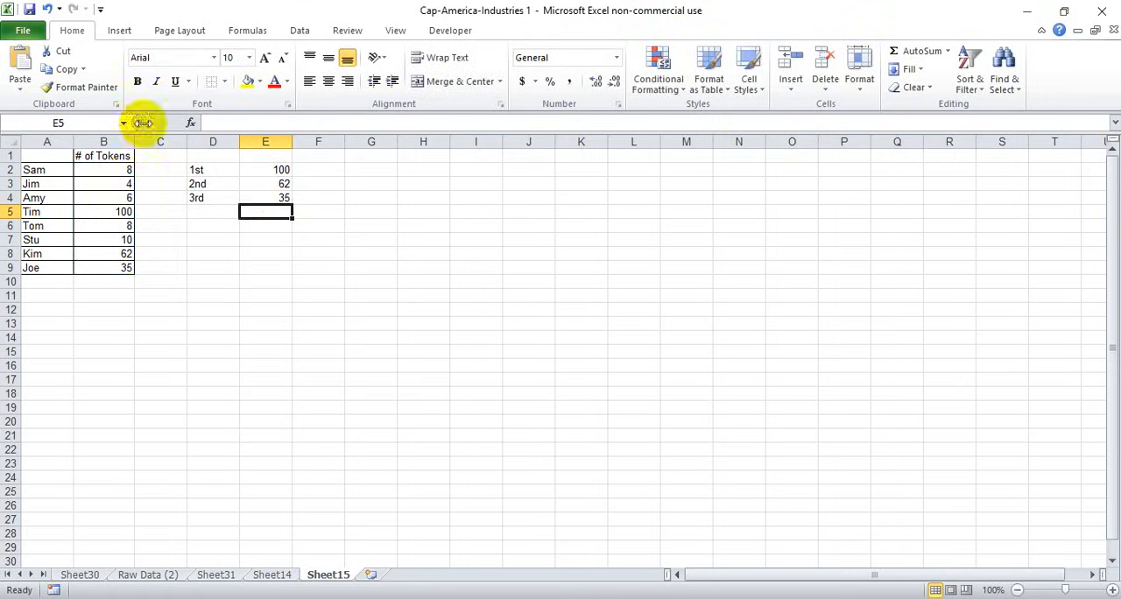
mouse_move(126, 212)
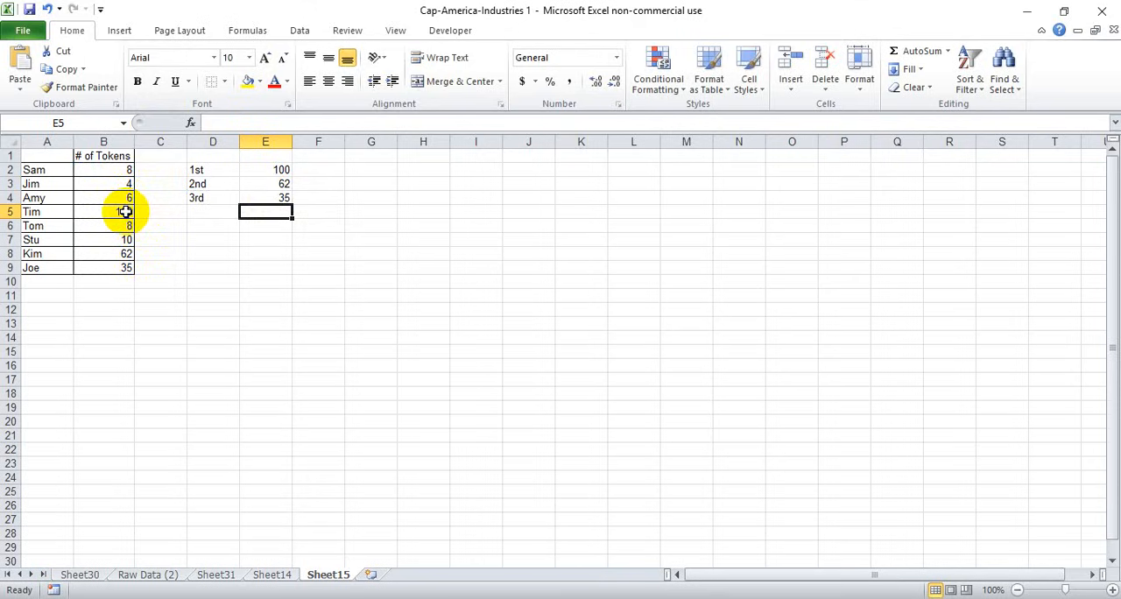
type("100")
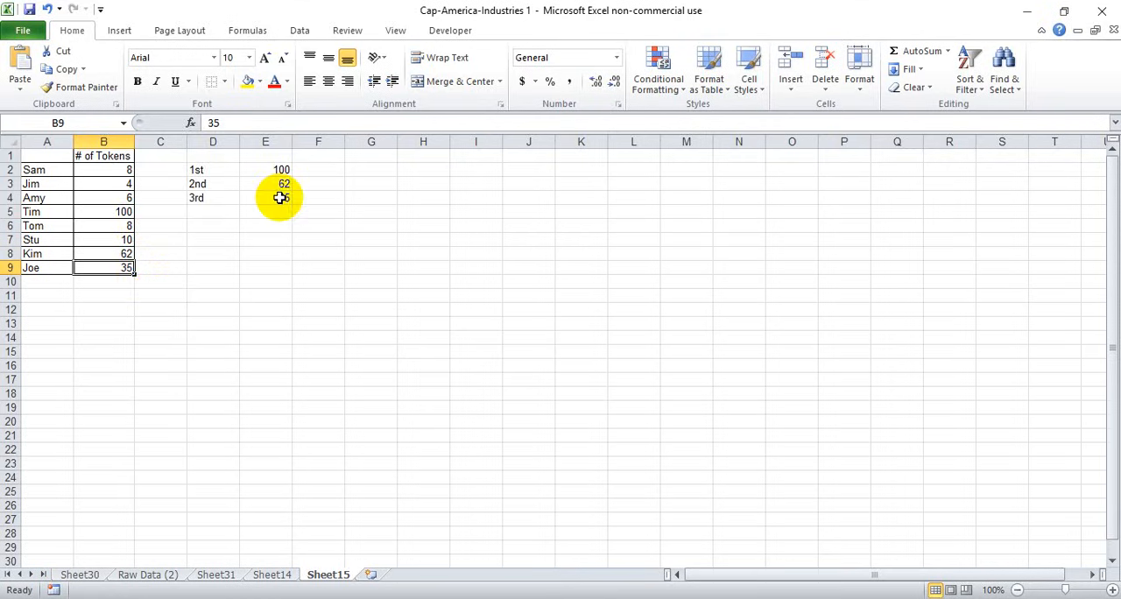
Move the results 100, 62, 35 into column F and number the places 1, 2, 3 in column E
left_click_drag(196, 170, 284, 198)
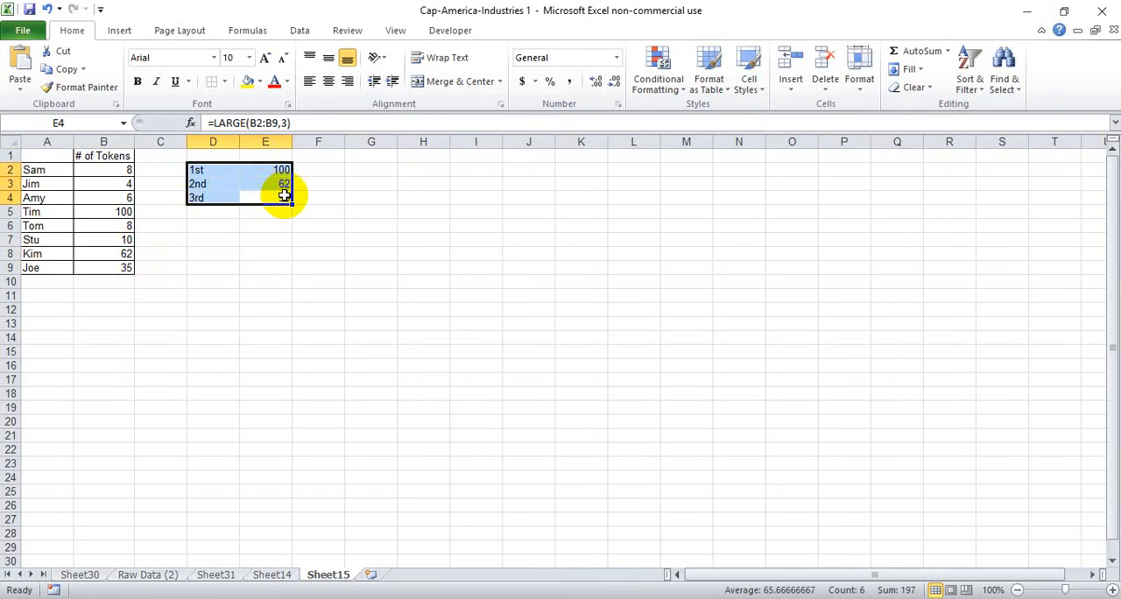
left_click(266, 170)
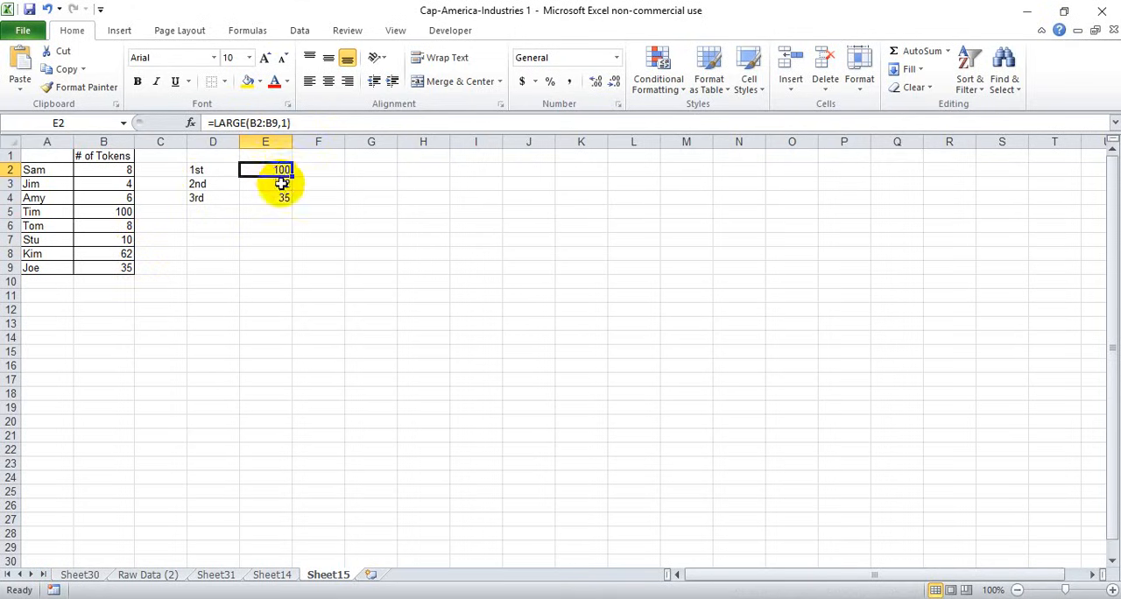
left_click(266, 183)
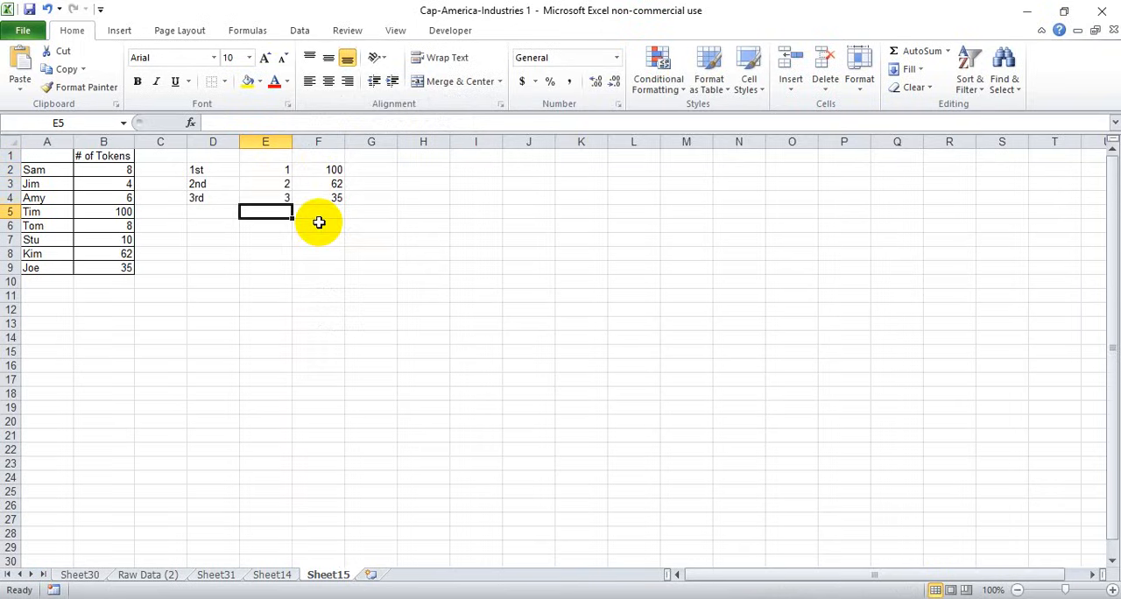
left_click(319, 170)
type("=")
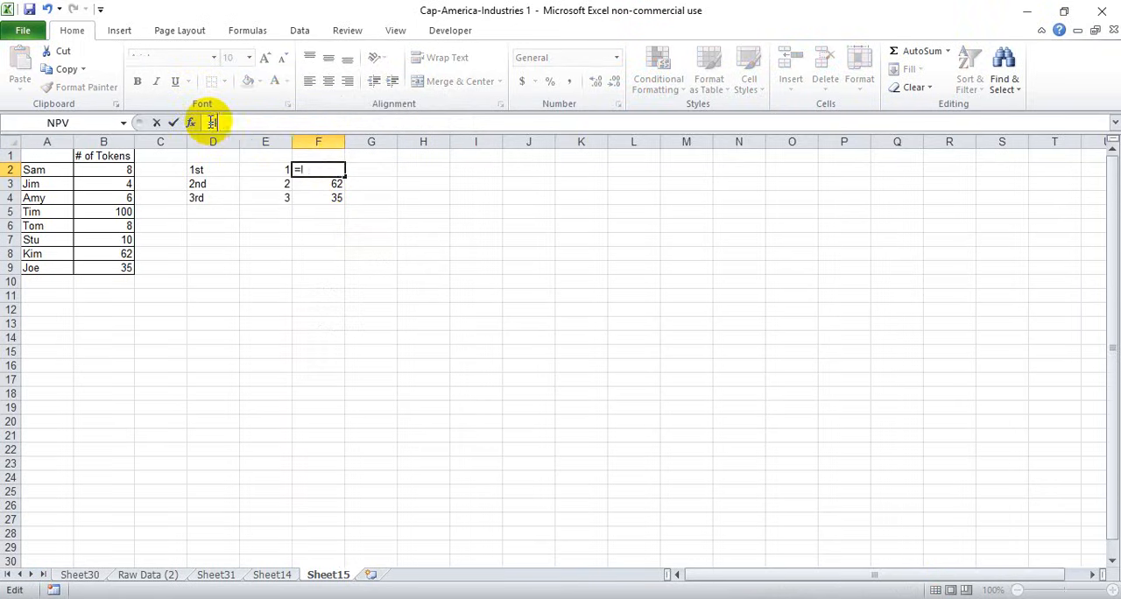
Rewrite the counts as =LARGE($B$2:$B$9,E2) filled down to F4 and clear the old 1st–3rd labels
type("large(B2:B9")
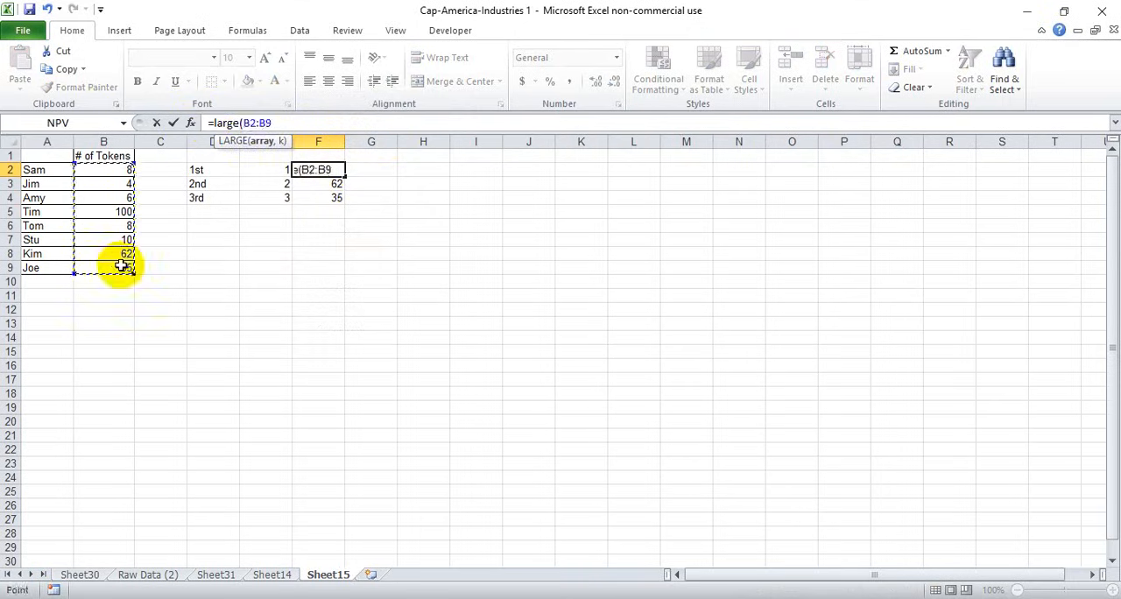
key("f4")
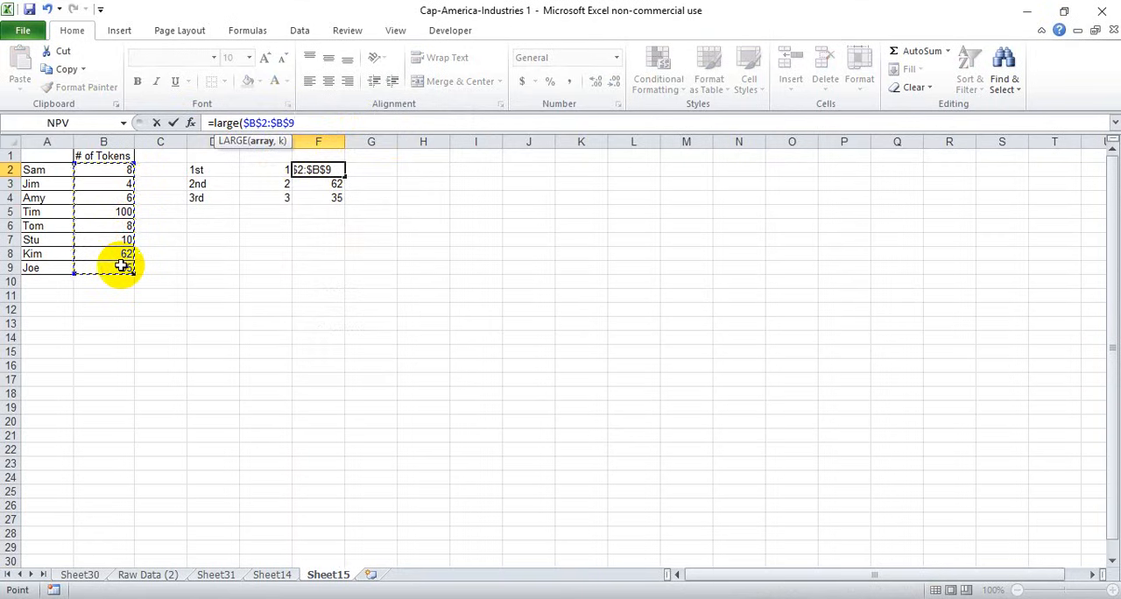
type(",E2)")
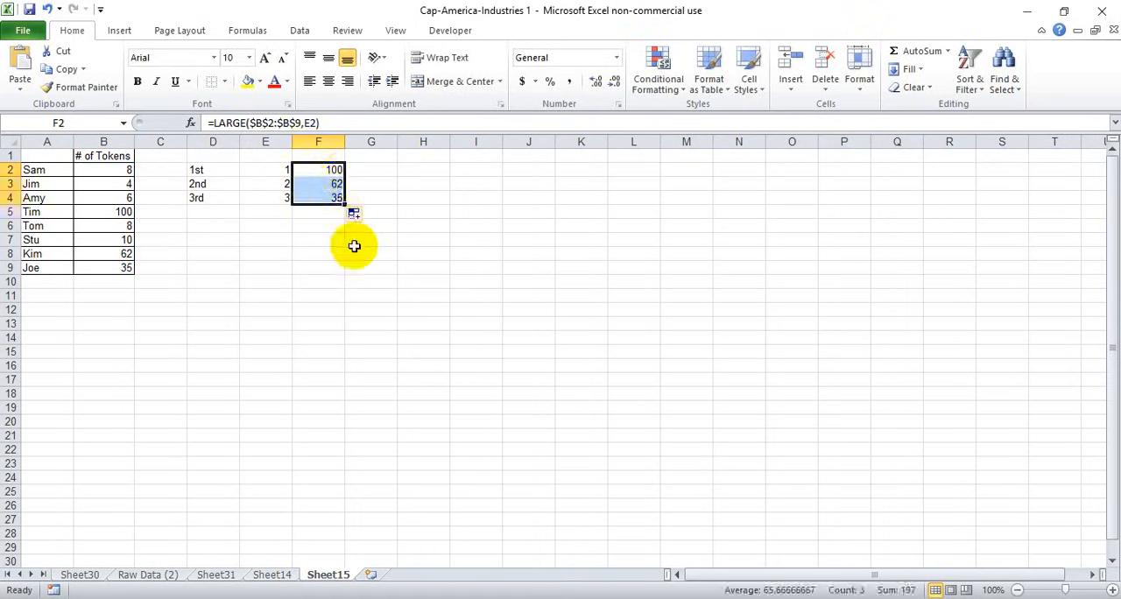
left_click(318, 198)
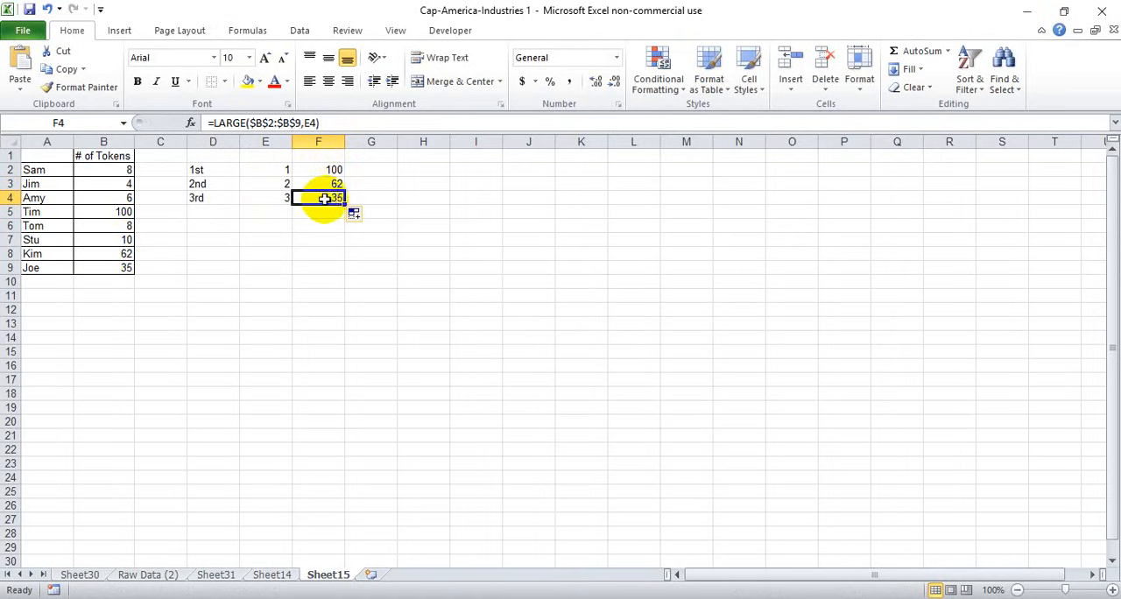
mouse_move(299, 231)
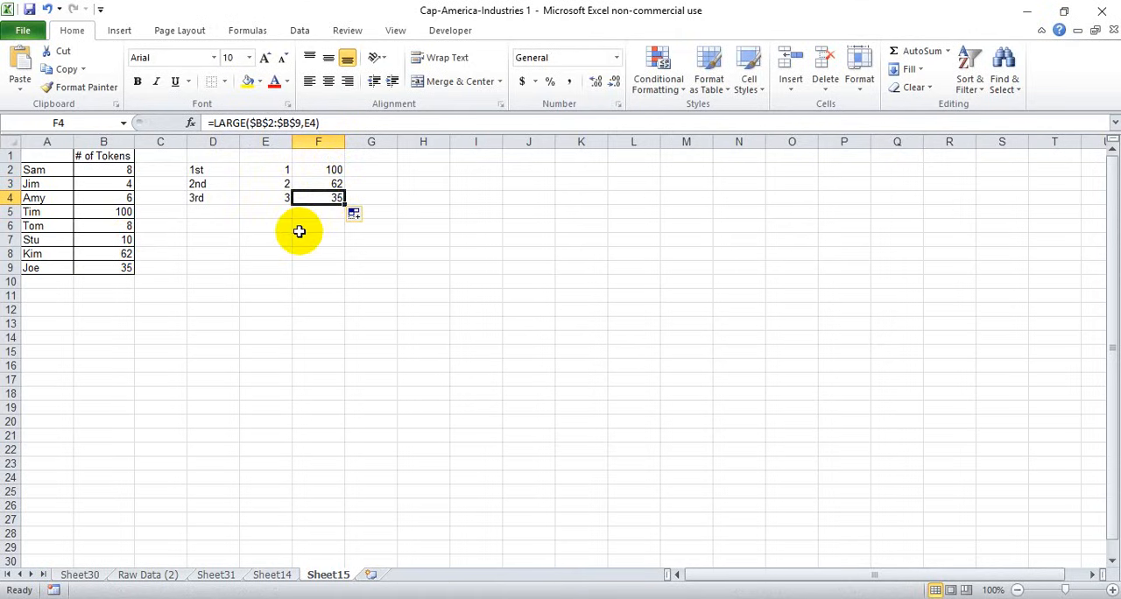
mouse_move(365, 173)
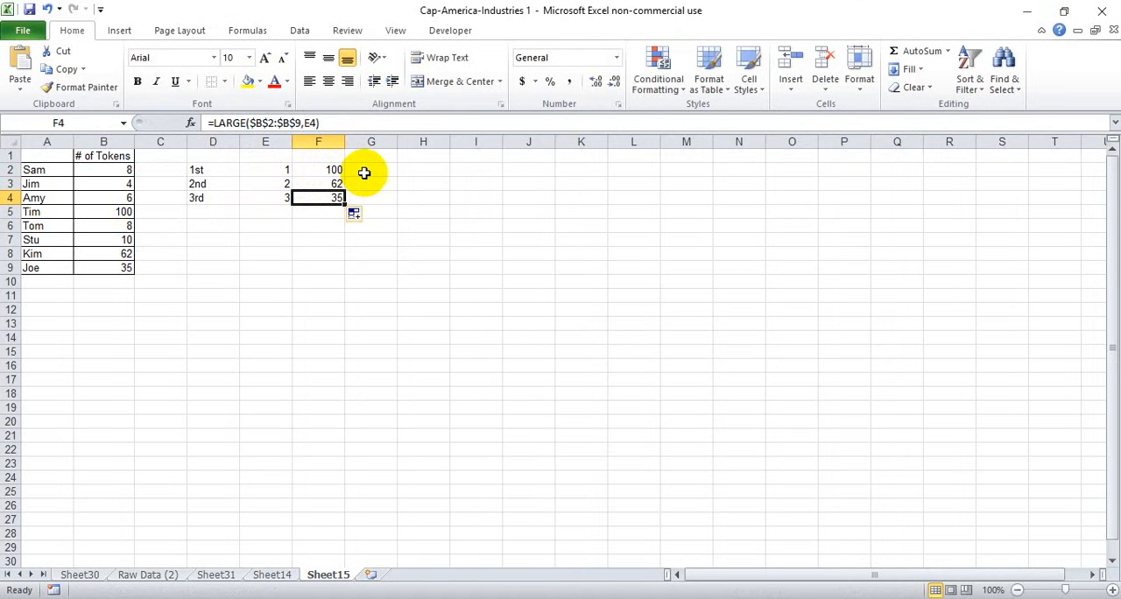
left_click(371, 170)
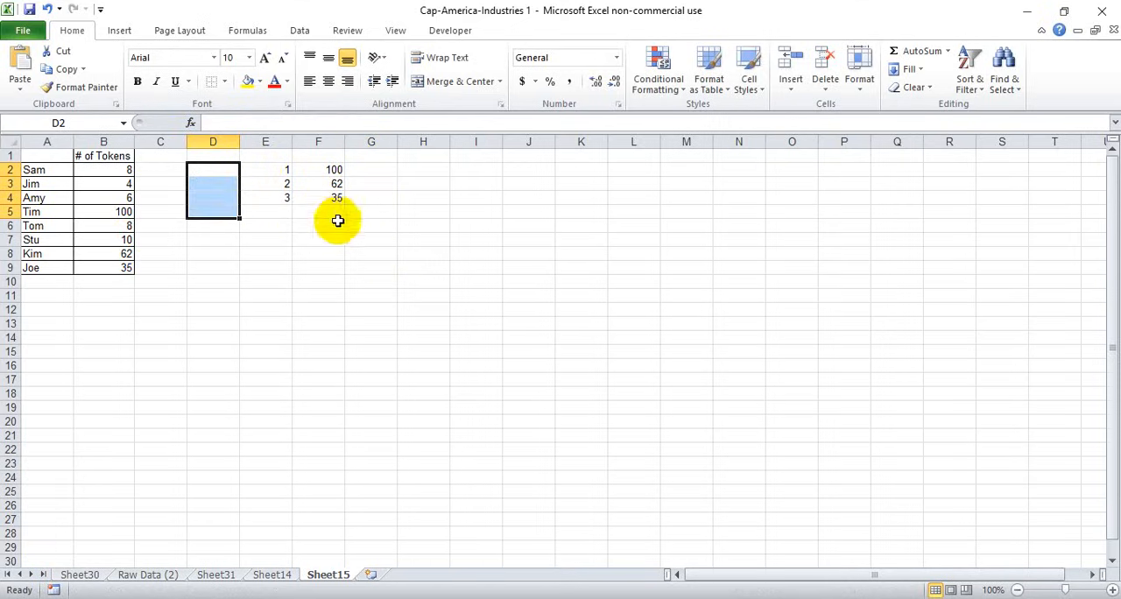
Label the results columns Place, Tokens and Individual in E1:G1
left_click_drag(267, 170, 337, 198)
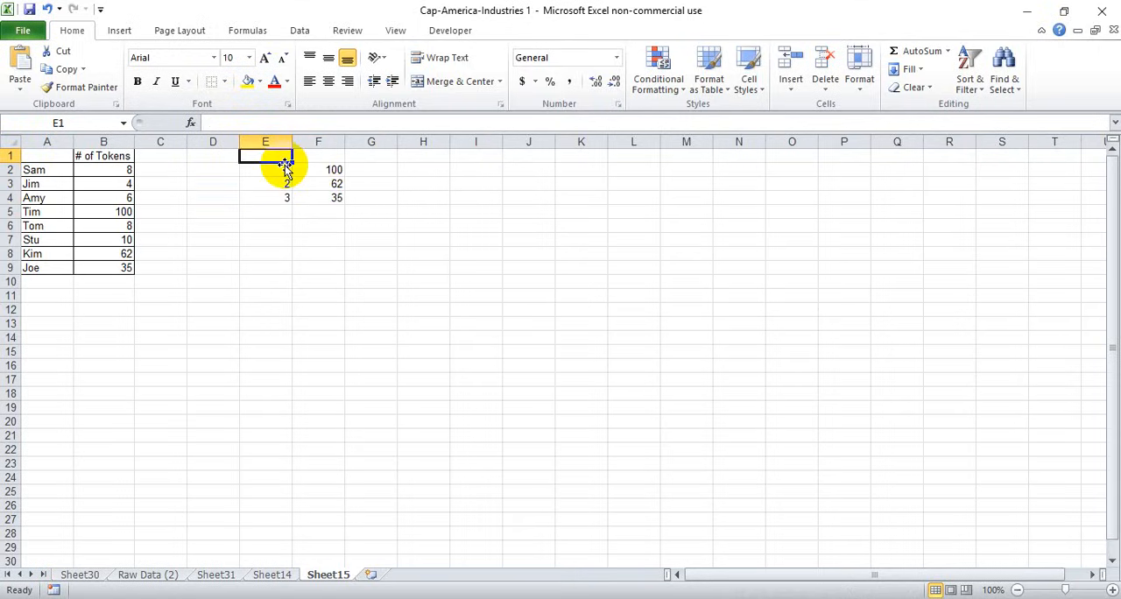
type("Place")
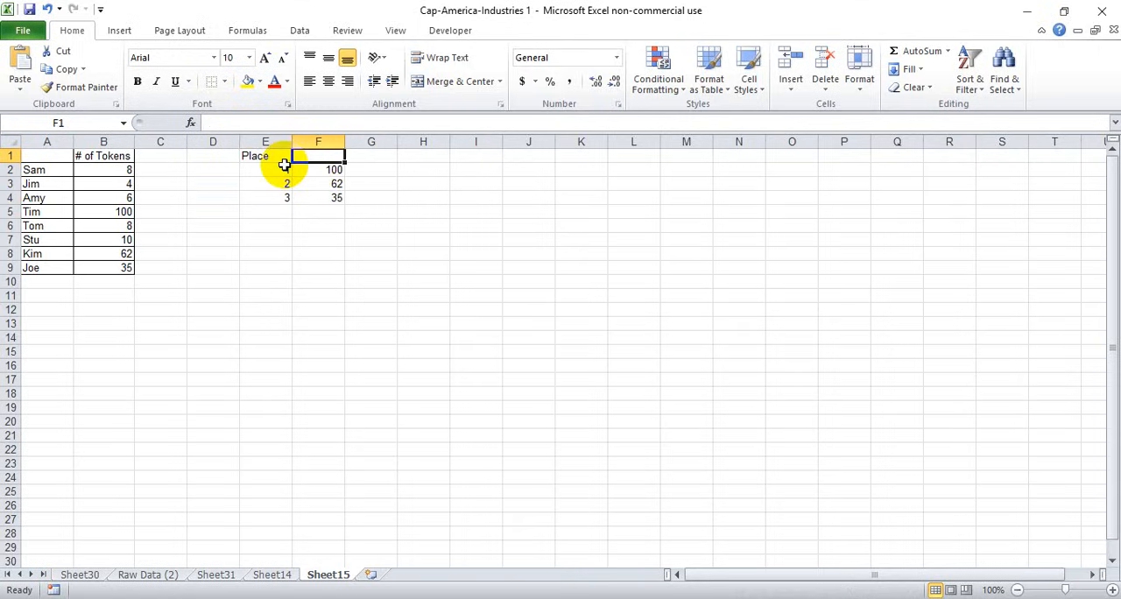
type("Tokens")
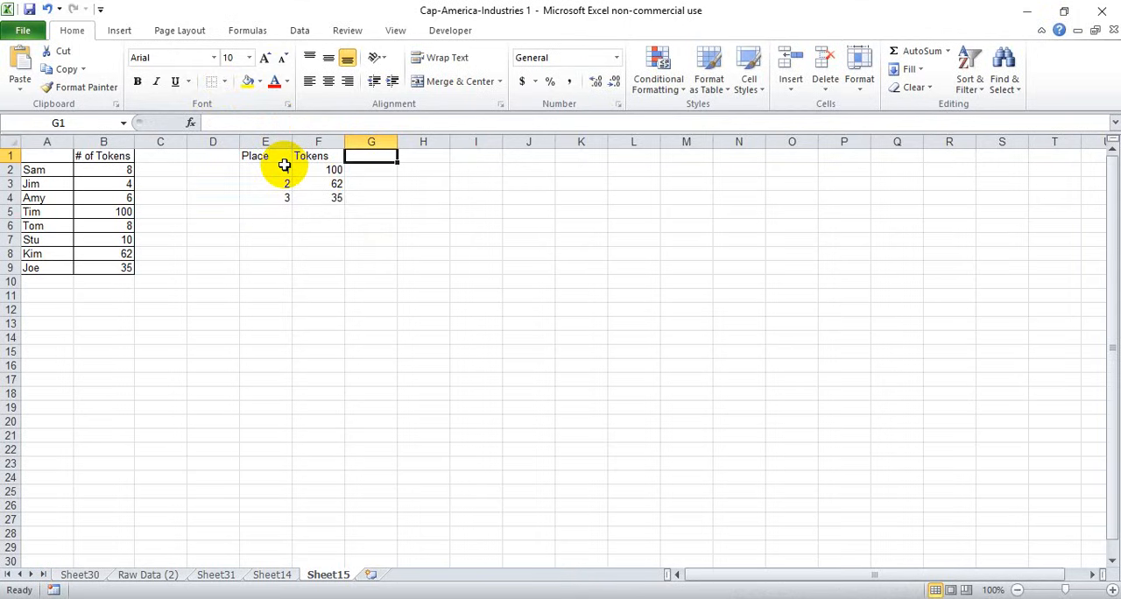
type("Indi")
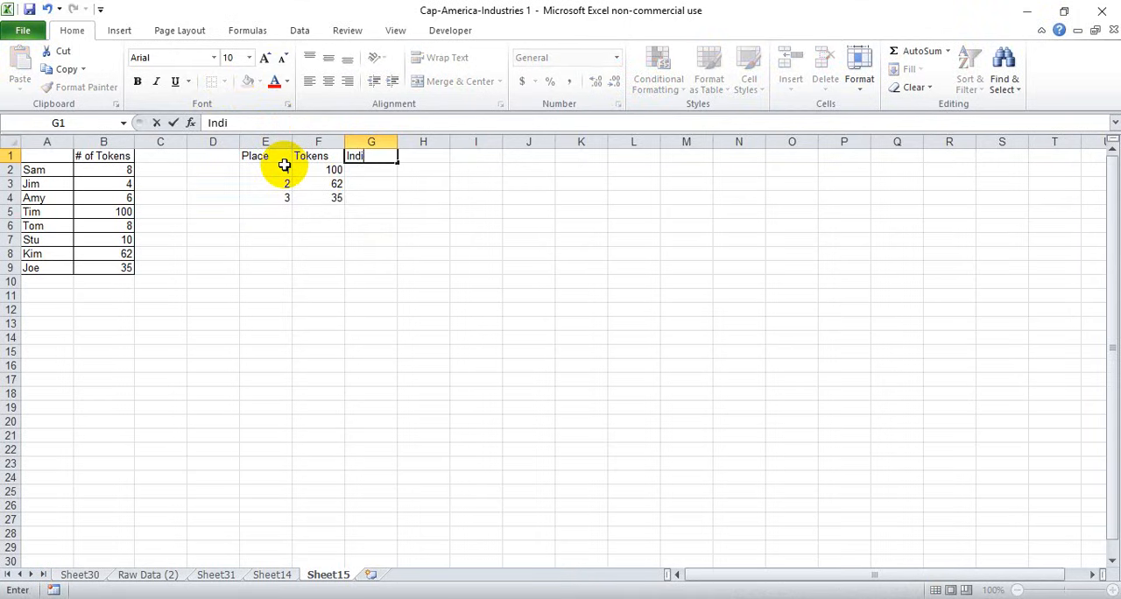
type("vidul")
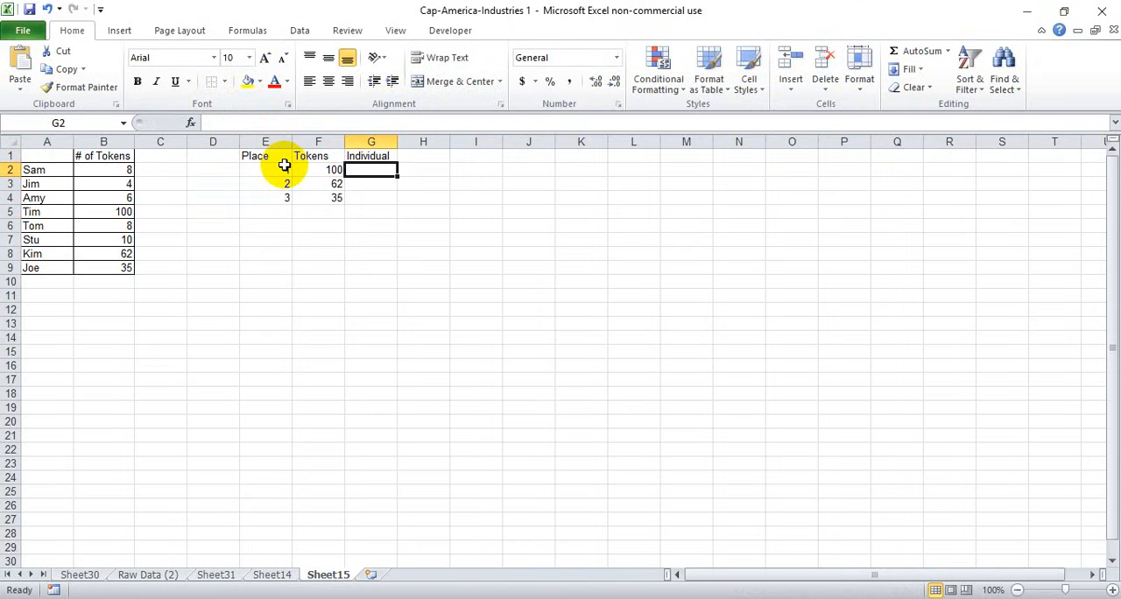
List Tim, Kim and Joe via =INDEX($A$2:$A$9,MATCH(F2,$B$2:$B$9,0)) filled down
type("=index(A2")
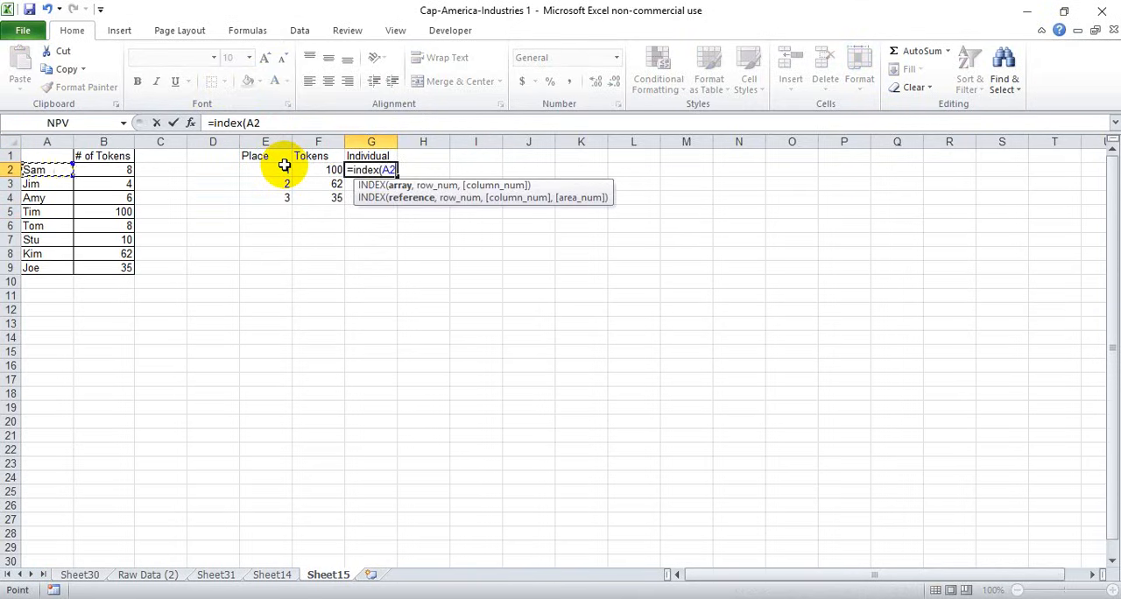
left_click_drag(46, 170, 45, 266)
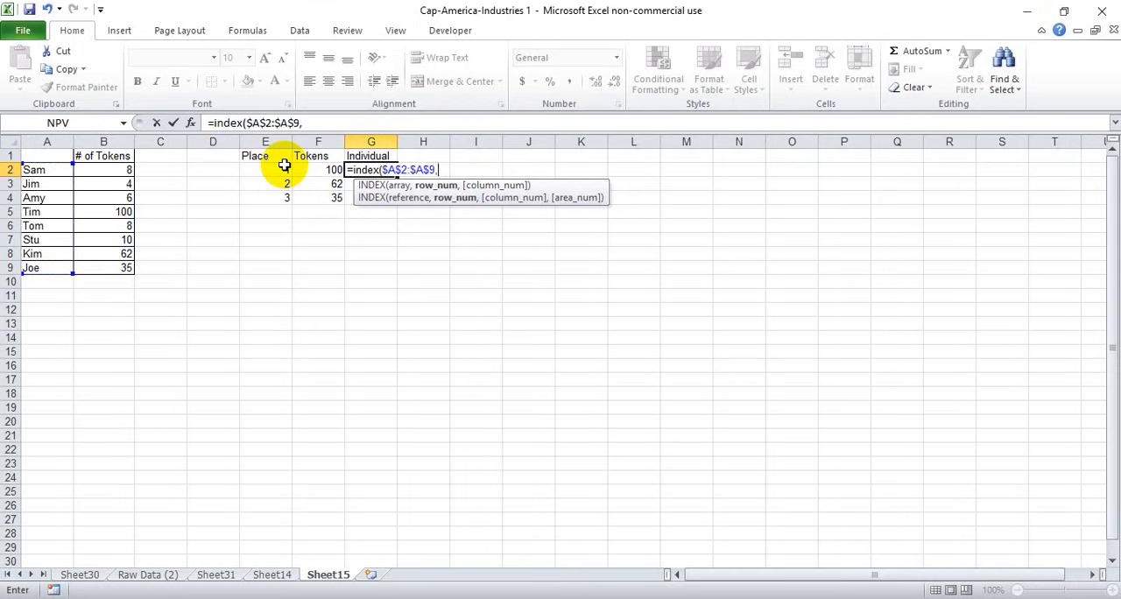
type("math")
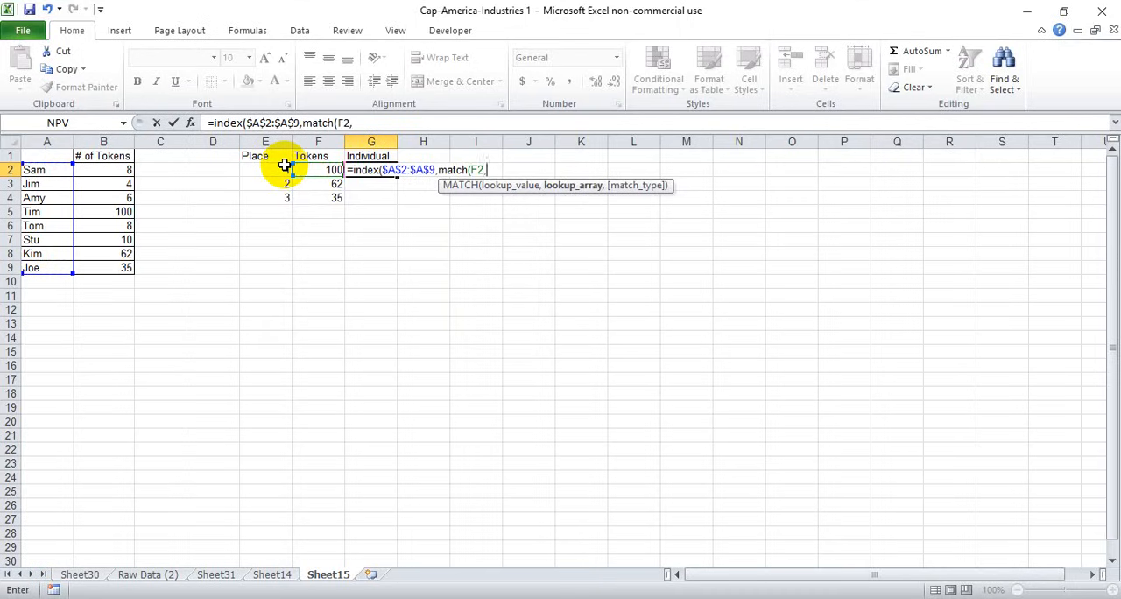
left_click(104, 170)
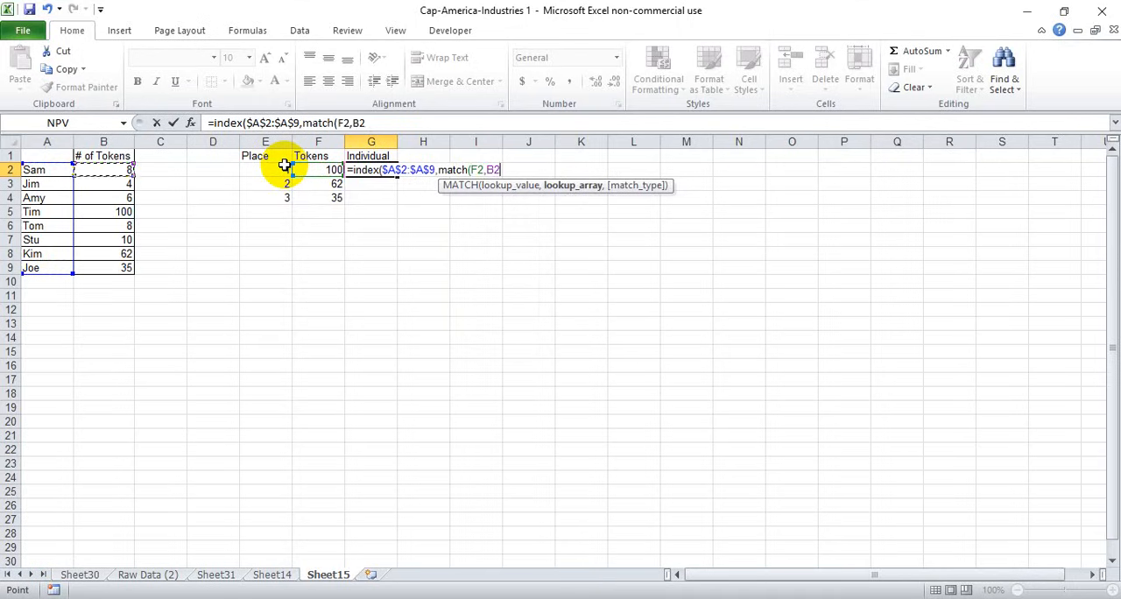
left_click_drag(103, 170, 103, 266)
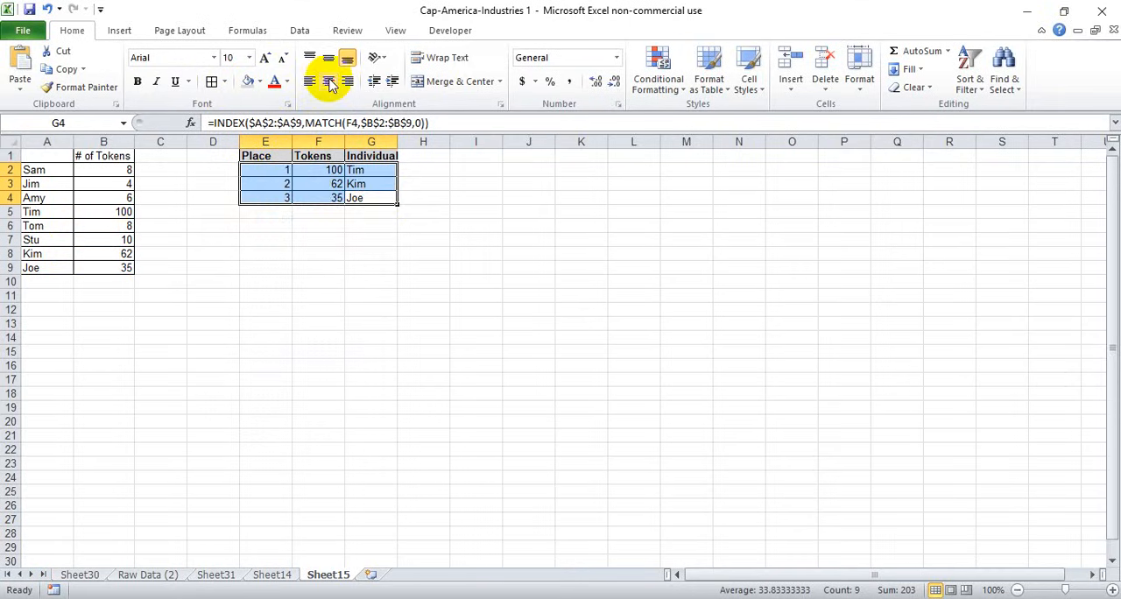
Format the table with bold headers, all borders and centred entries
left_click(329, 80)
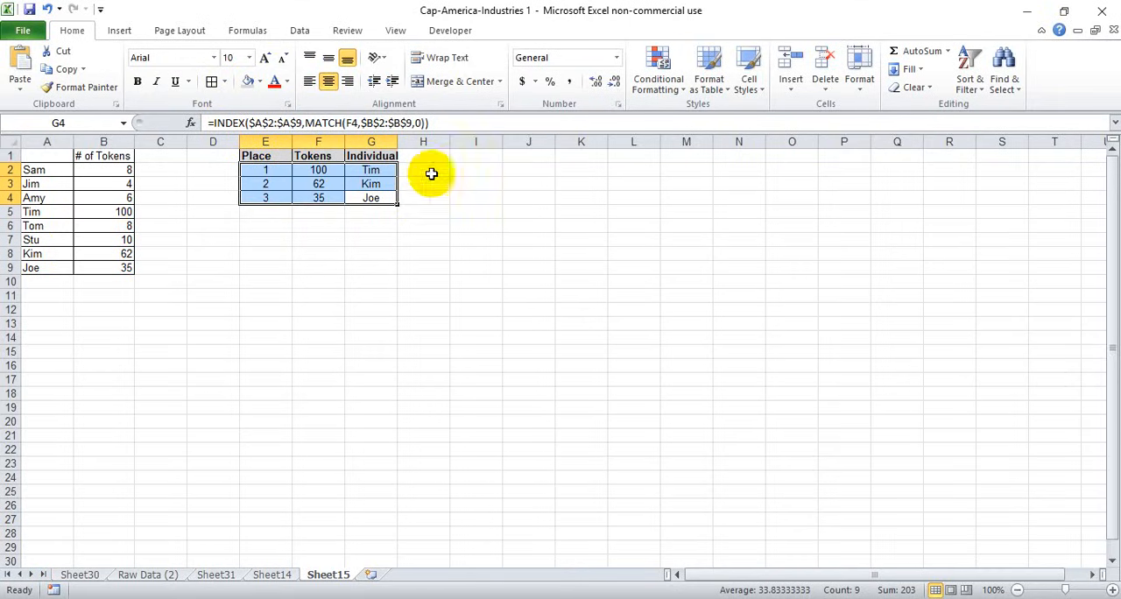